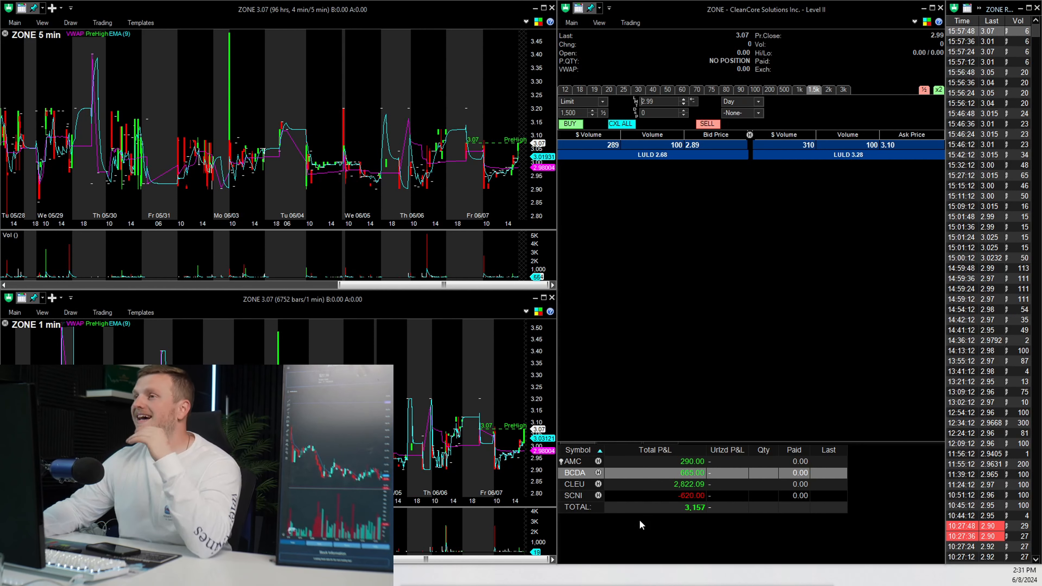
pyautogui.moveTo(381, 77)
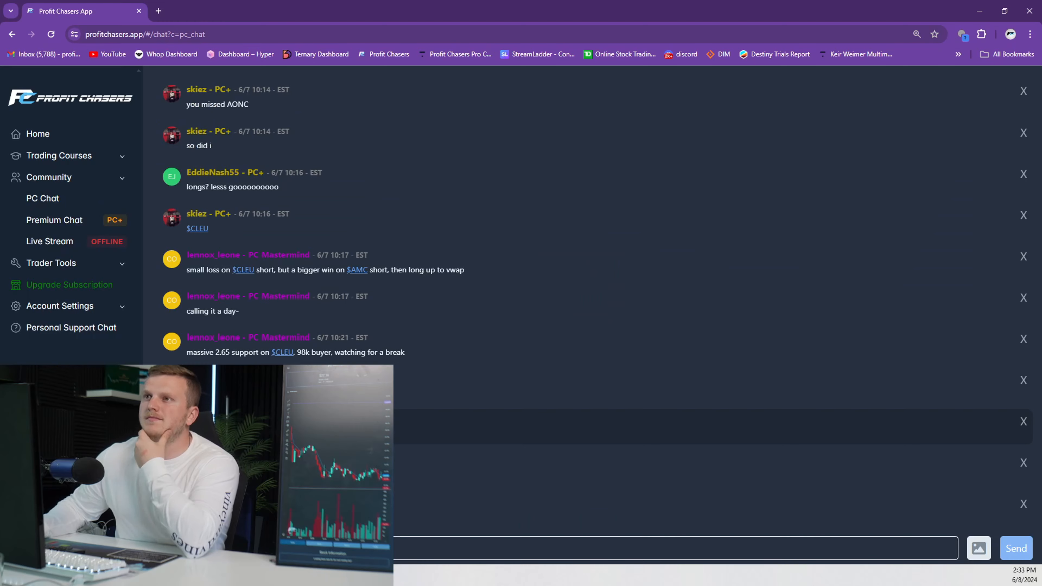
# Scroll through the community chat before moving to a fresh browser tab
pyautogui.scroll(3)
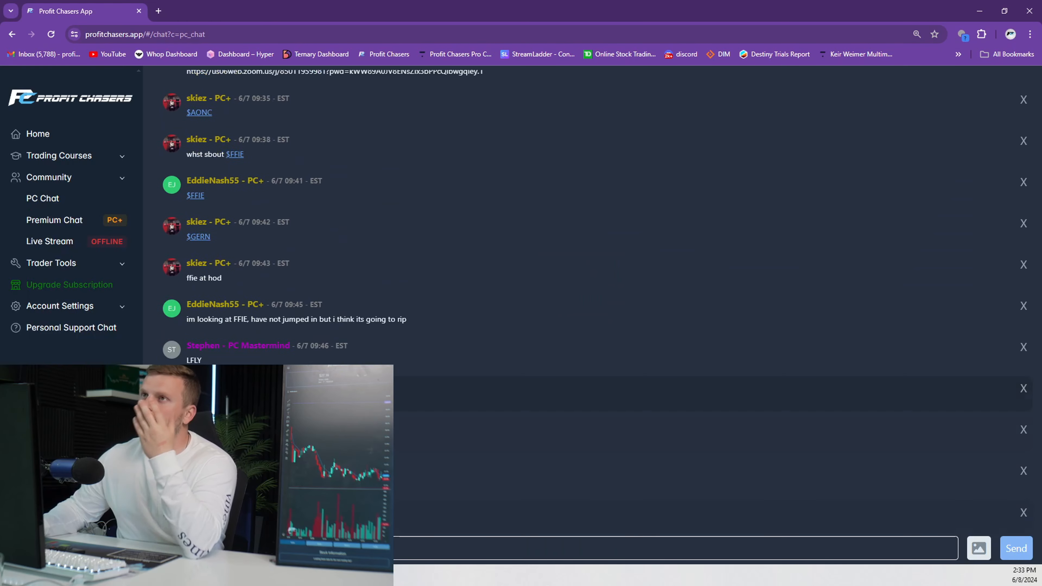
pyautogui.scroll(-3)
pyautogui.write('low')
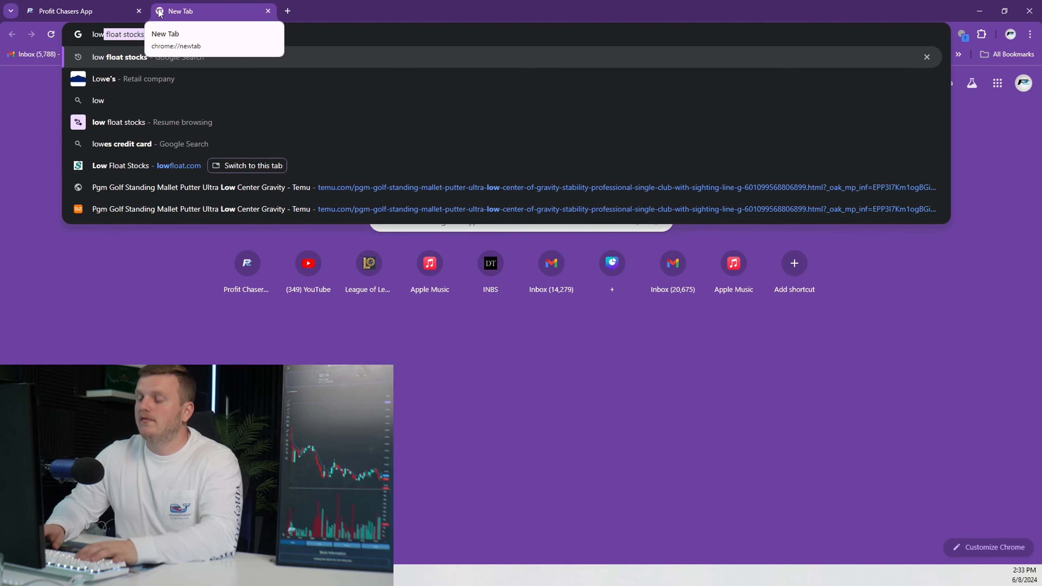
# Review the lowfloat.com stock table, then expand Trading Courses on the Profit Chasers AAPL scanner
pyautogui.click(121, 166)
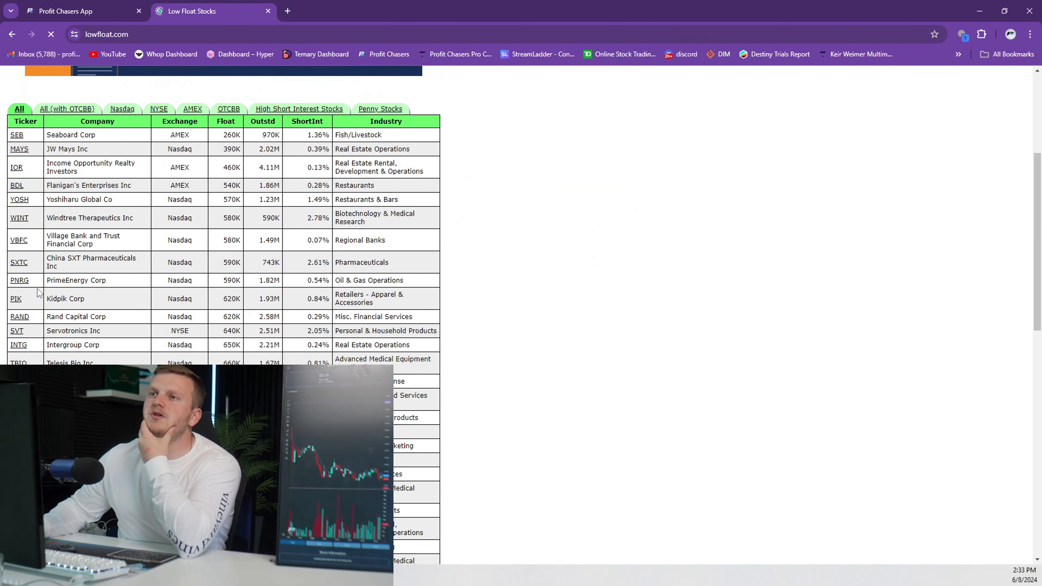
pyautogui.scroll(-3)
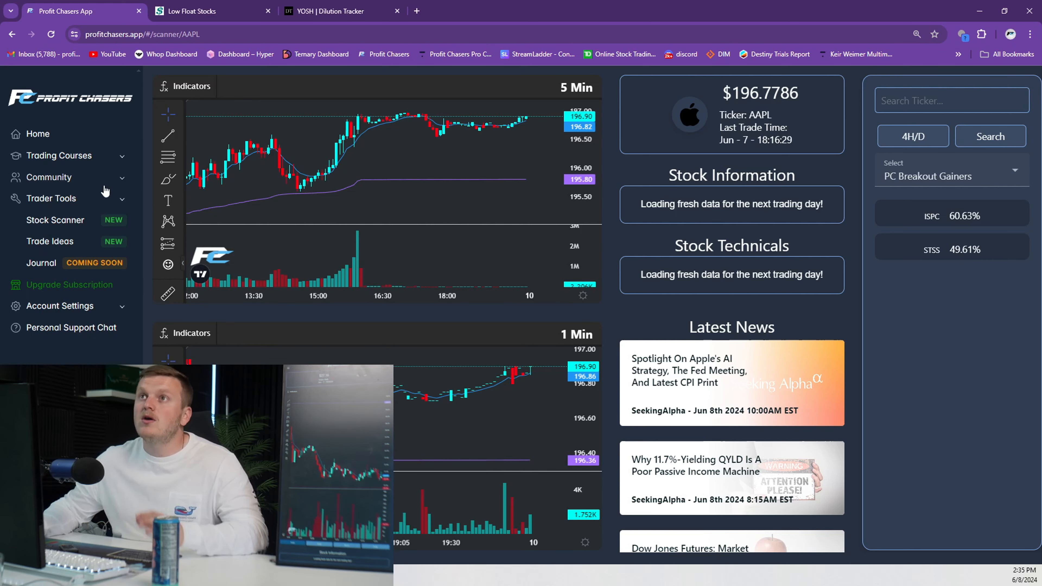
pyautogui.click(56, 155)
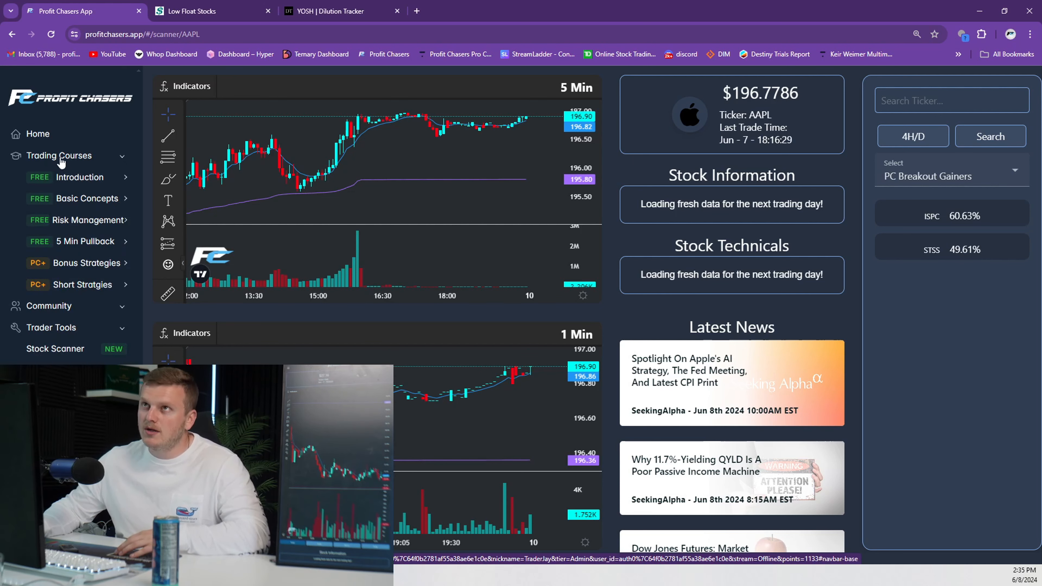